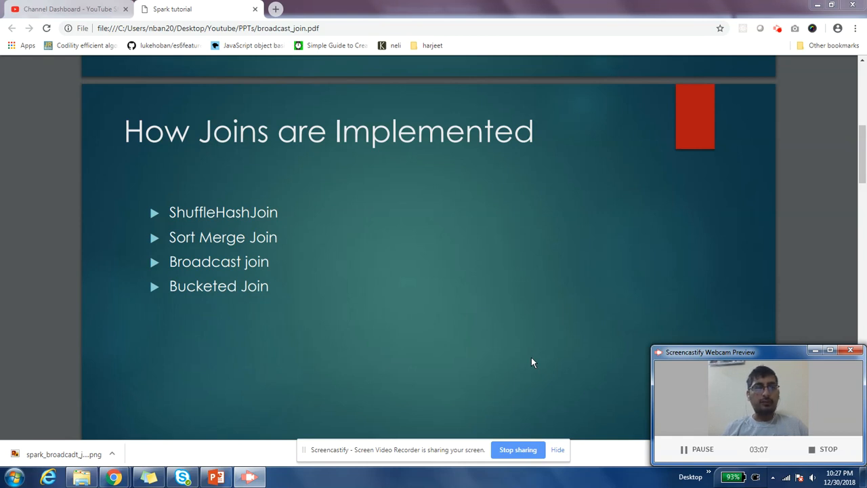
pyautogui.scroll(-3)
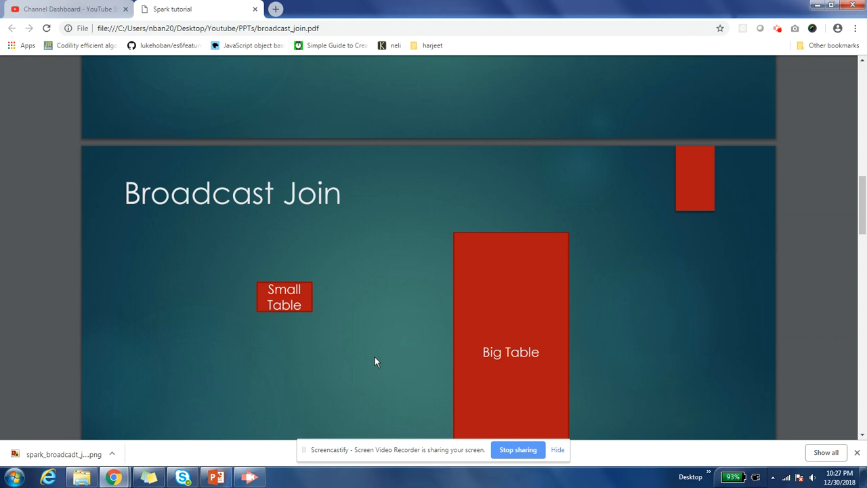
pyautogui.scroll(-3)
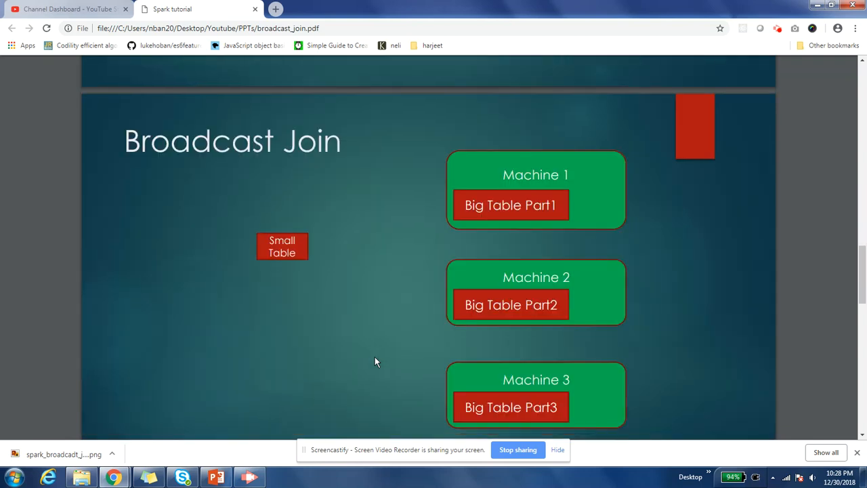
pyautogui.scroll(-3)
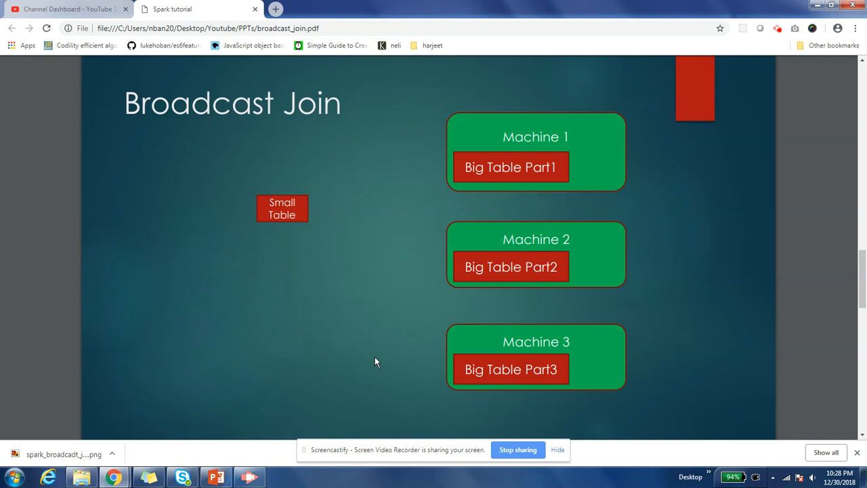
pyautogui.scroll(-3)
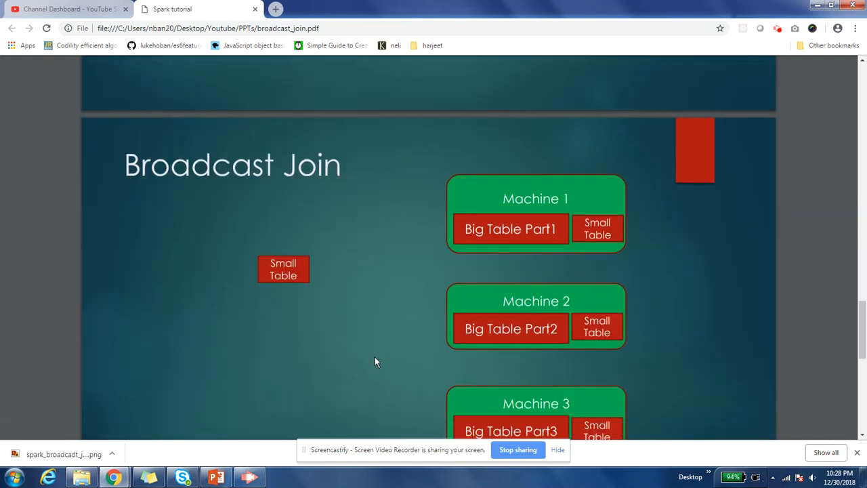
pyautogui.scroll(-3)
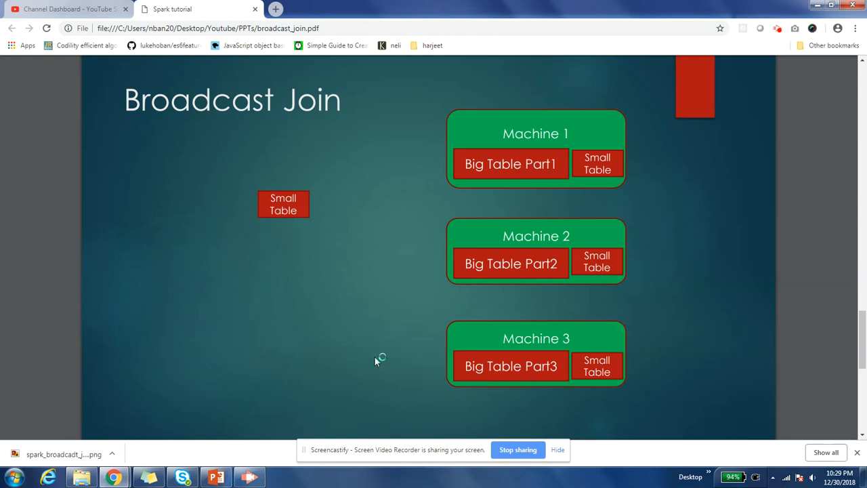
pyautogui.moveTo(376, 360)
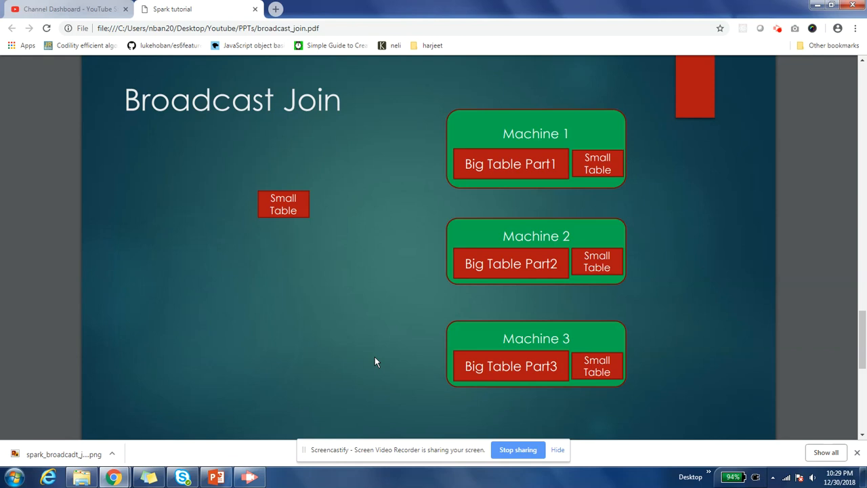
pyautogui.scroll(-3)
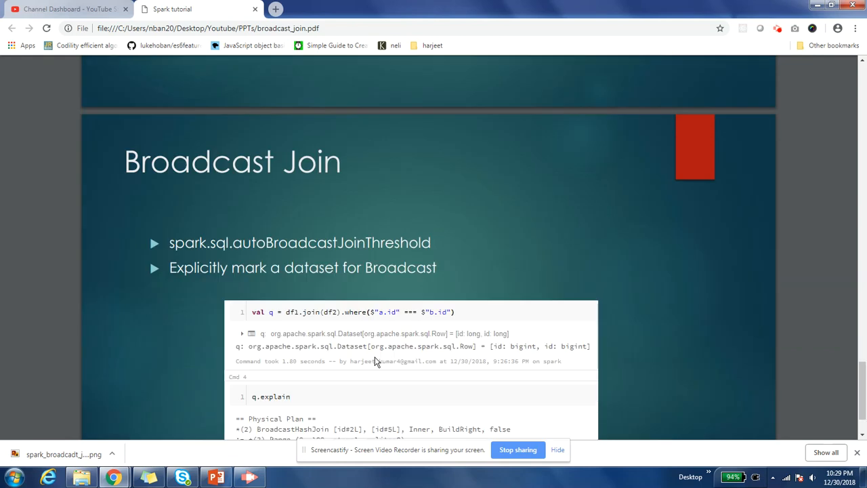
pyautogui.scroll(-3)
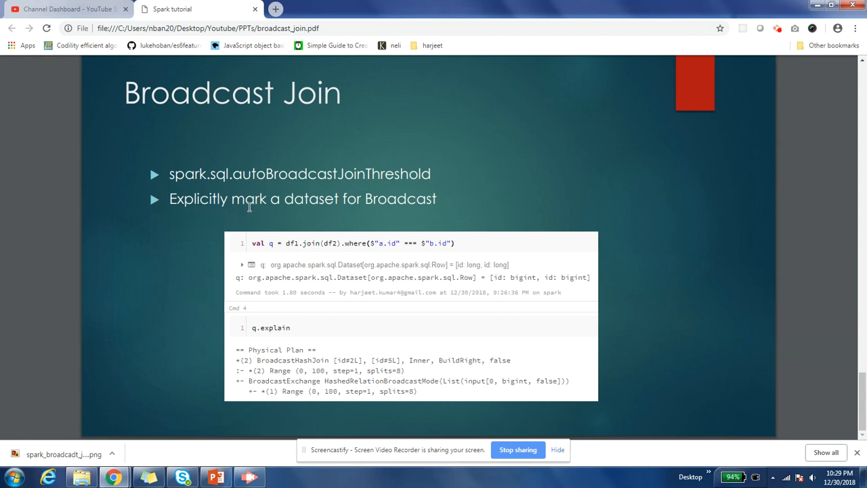
pyautogui.moveTo(365, 178)
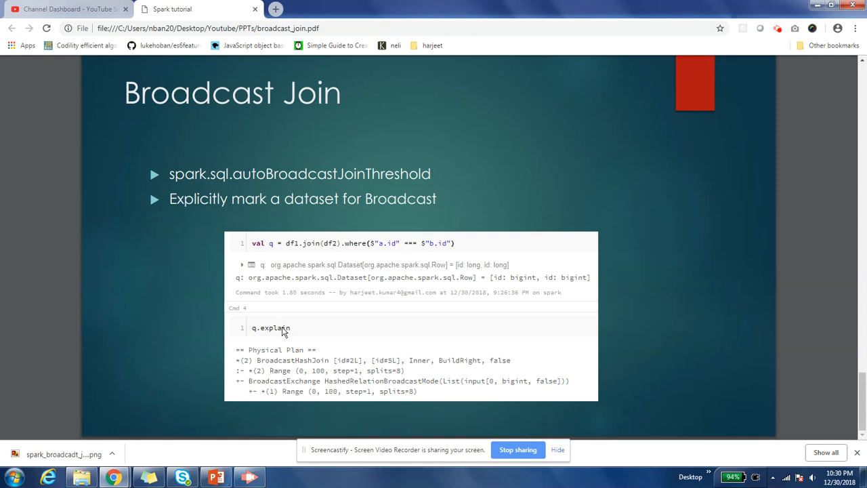
pyautogui.moveTo(312, 251)
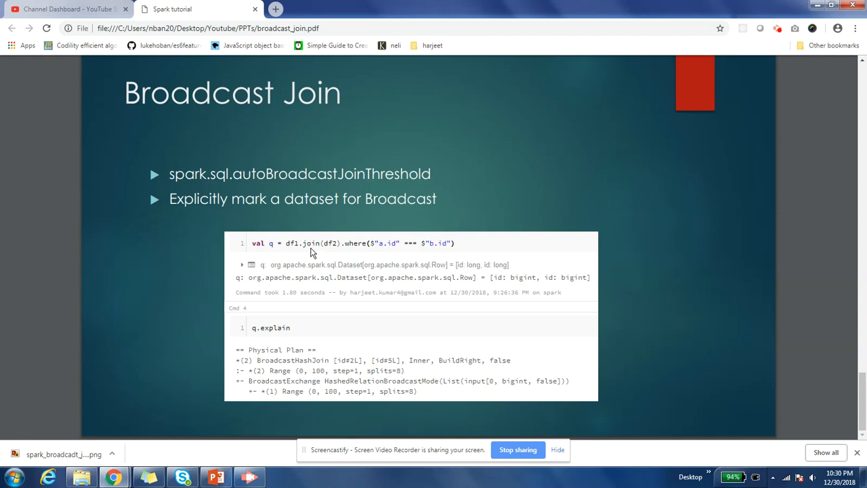
pyautogui.moveTo(297, 252)
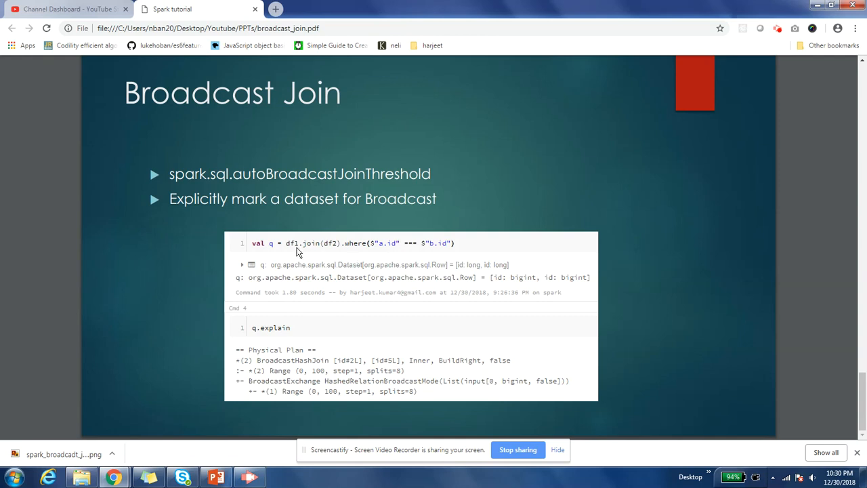
pyautogui.moveTo(327, 252)
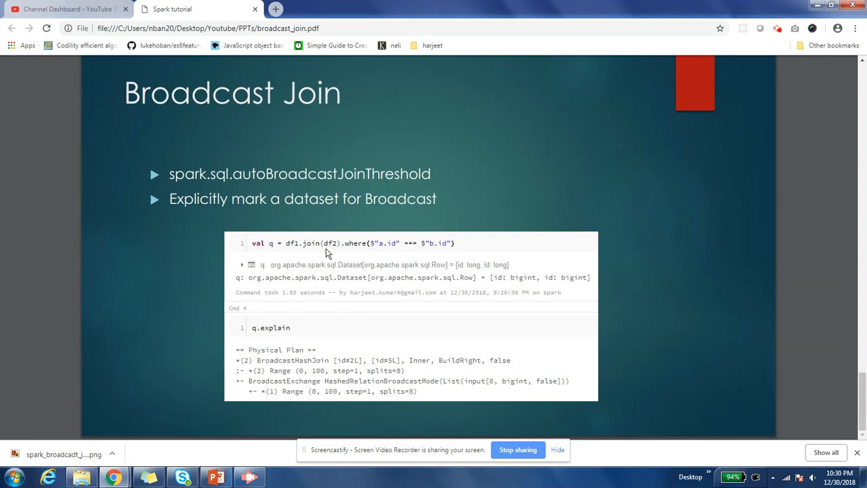
pyautogui.moveTo(331, 253)
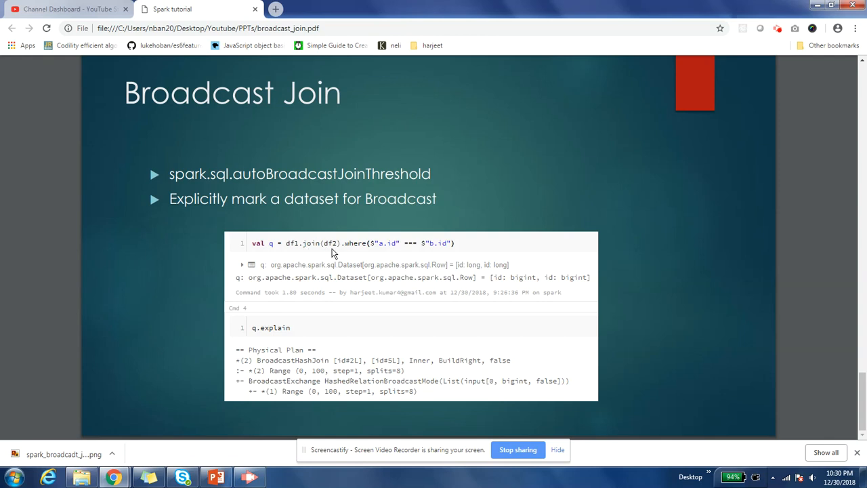
pyautogui.moveTo(395, 255)
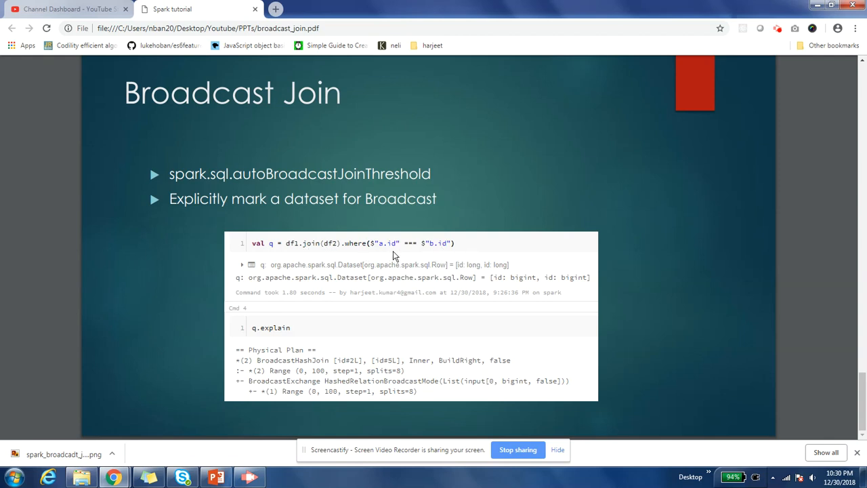
pyautogui.moveTo(457, 262)
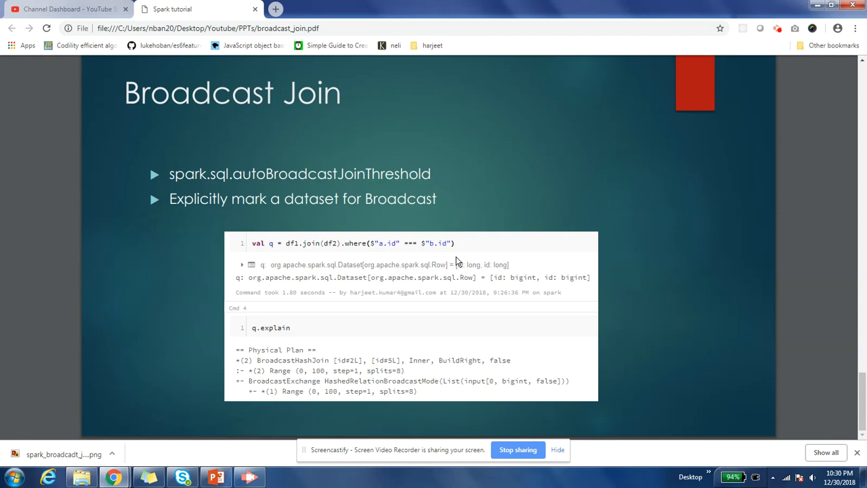
pyautogui.moveTo(266, 363)
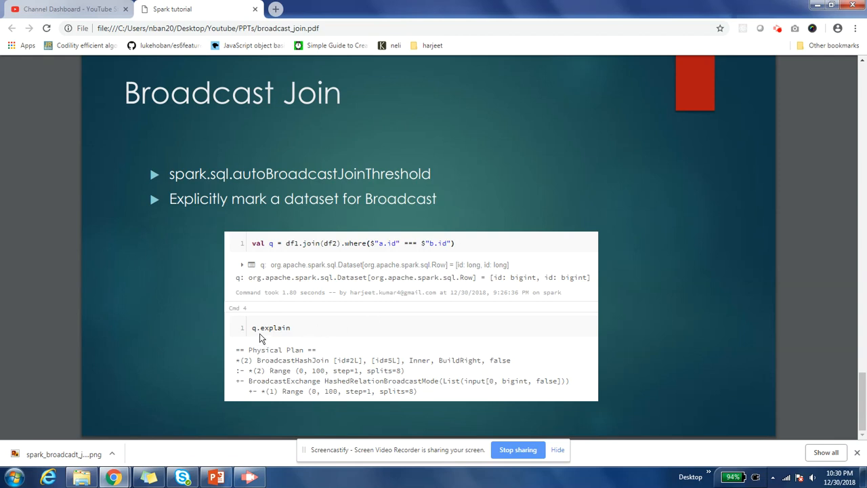
pyautogui.moveTo(266, 375)
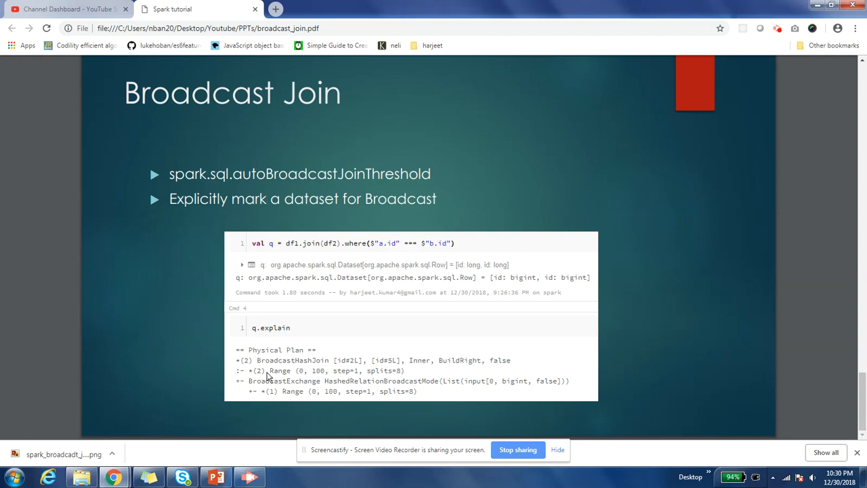
pyautogui.moveTo(278, 369)
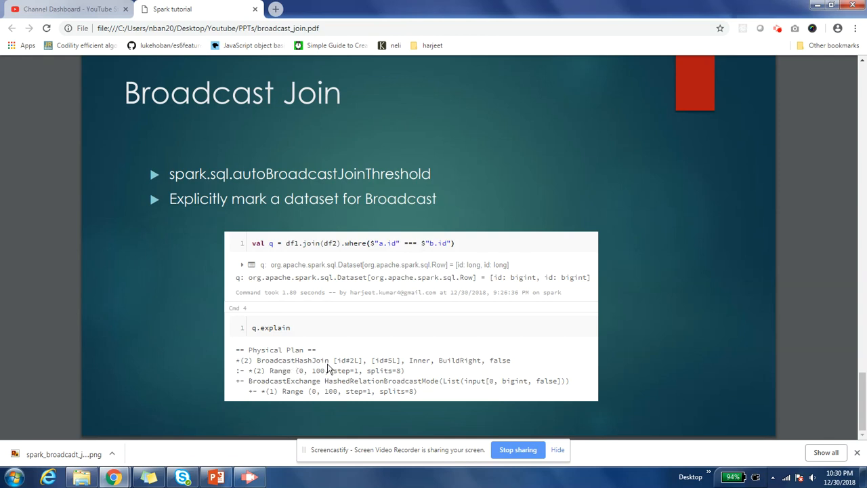
pyautogui.moveTo(283, 372)
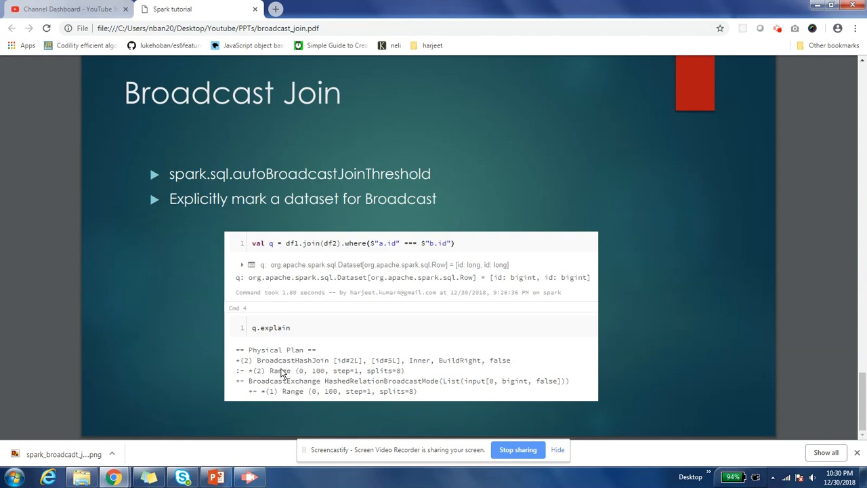
pyautogui.moveTo(296, 381)
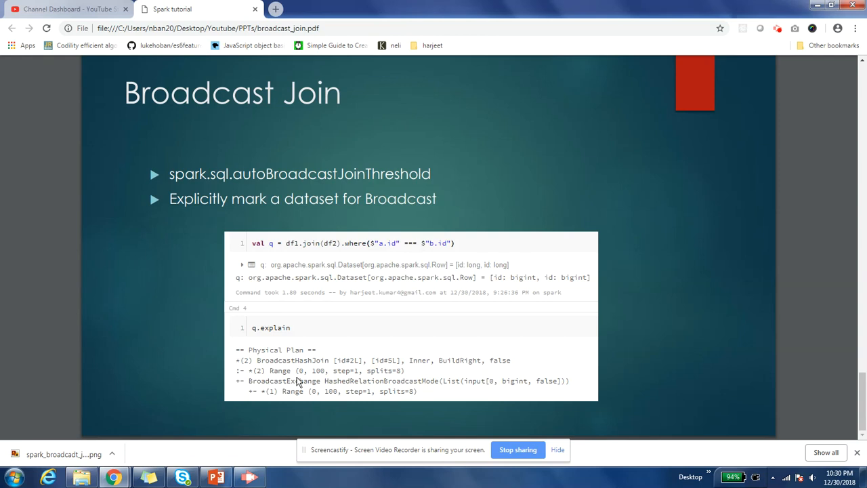